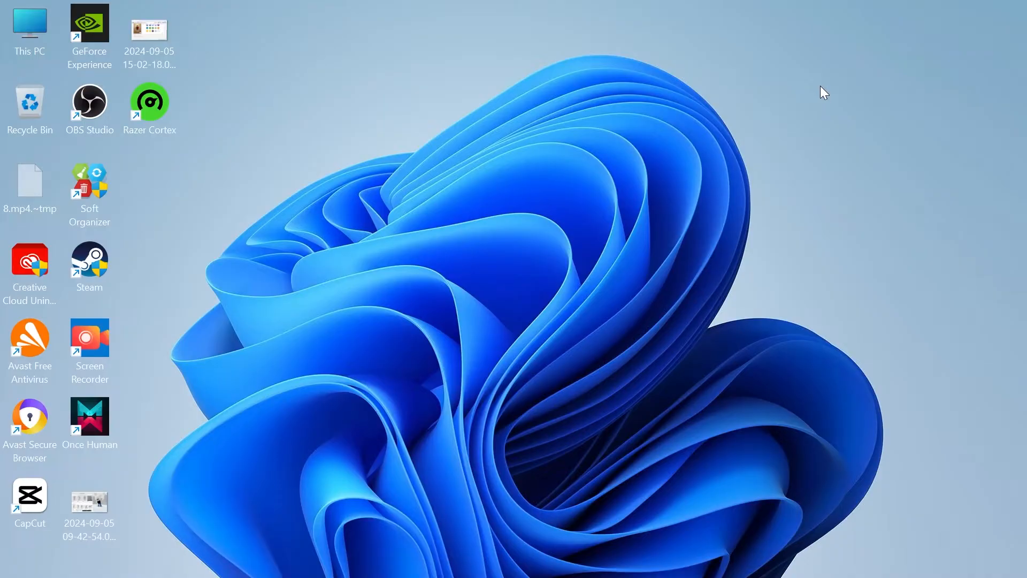
pyautogui.moveTo(539, 261)
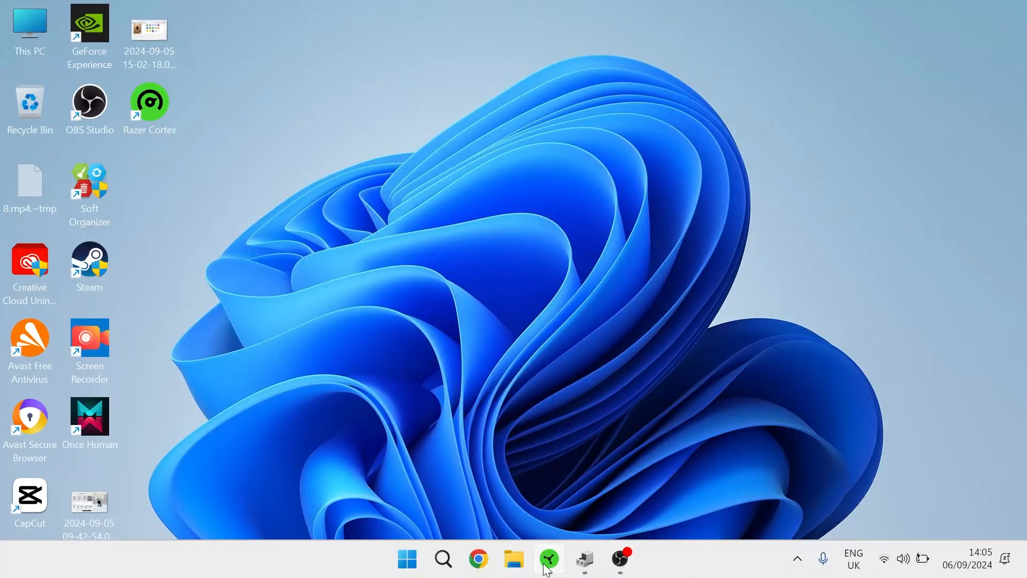
# Launch Razer Synapse from the Windows taskbar to show the DeathAdder V2 performance settings.
pyautogui.click(547, 558)
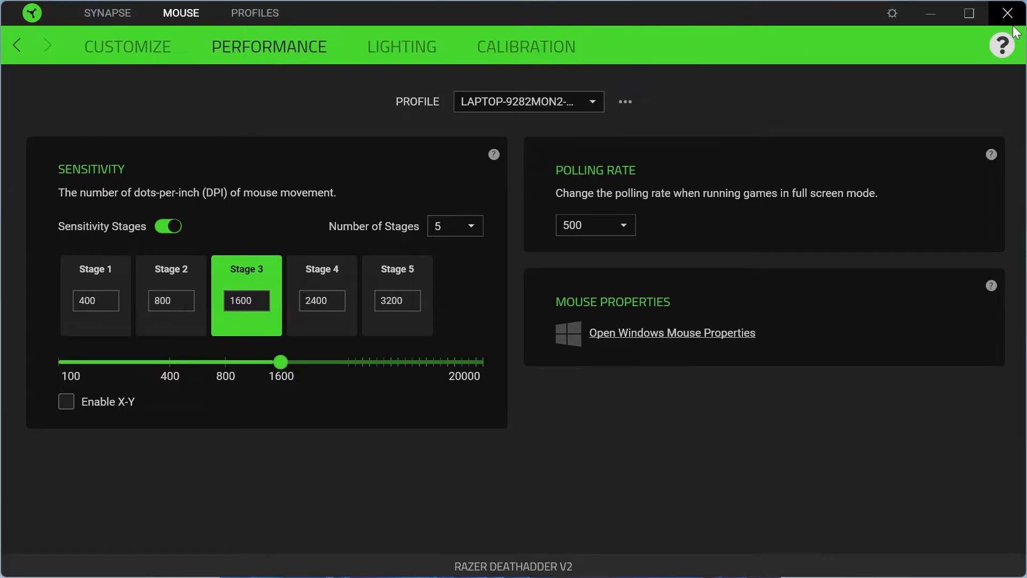
# Close Synapse, search Google for 'razer synapse' and open the official Razer Synapse 3 page.
pyautogui.click(1006, 13)
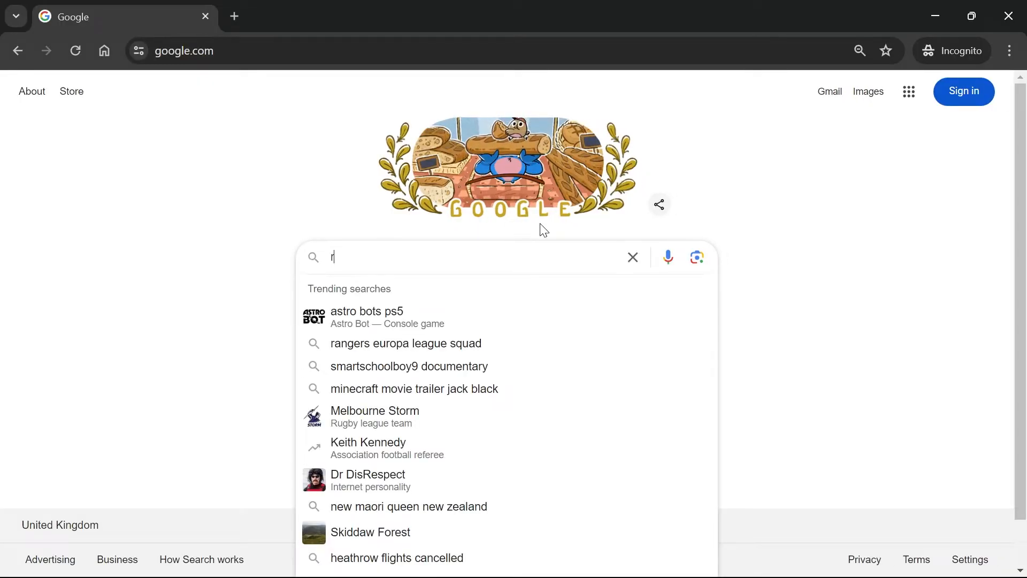
pyautogui.write('azor syn')
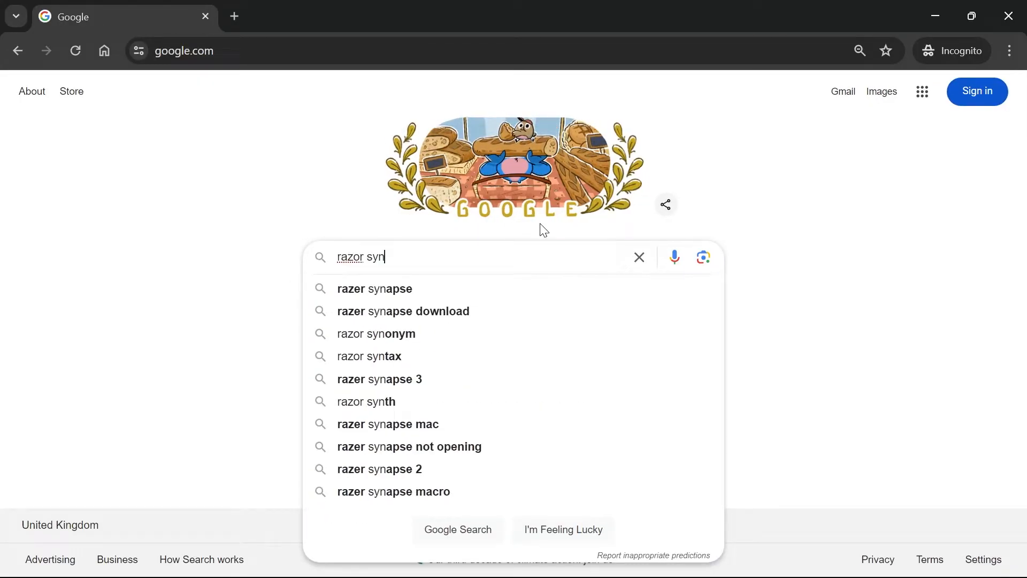
pyautogui.click(374, 288)
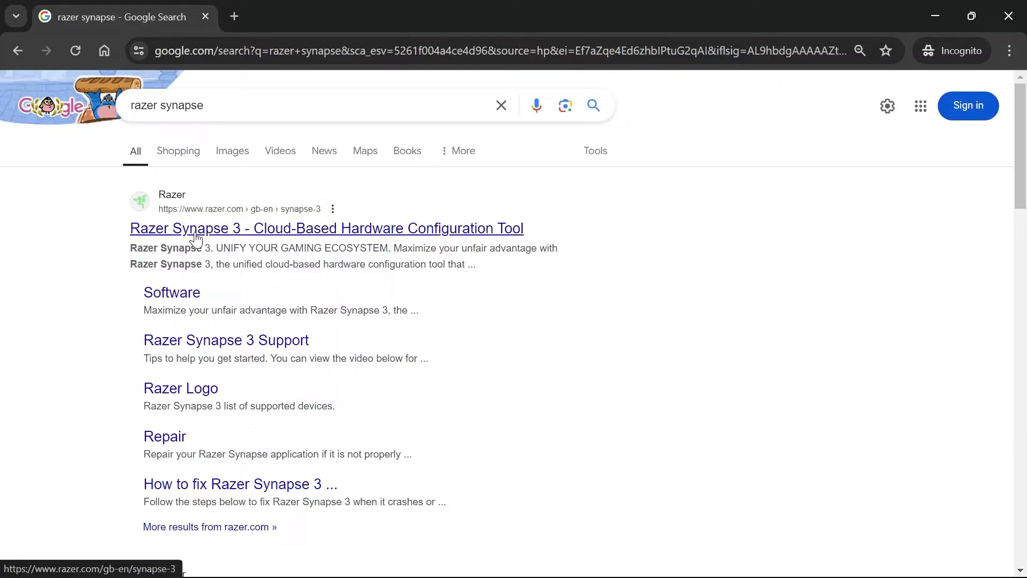
pyautogui.click(326, 228)
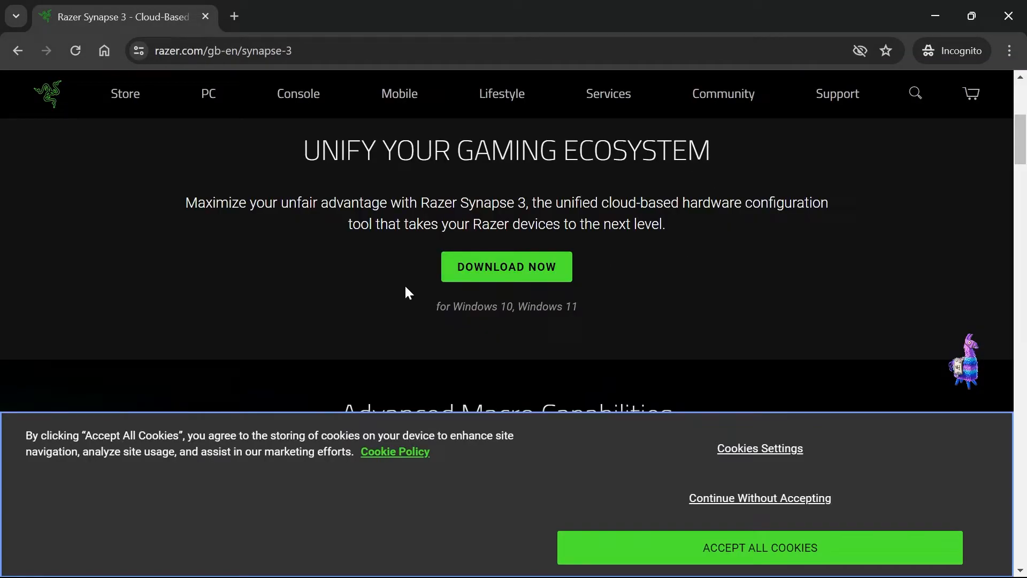
pyautogui.moveTo(506, 266)
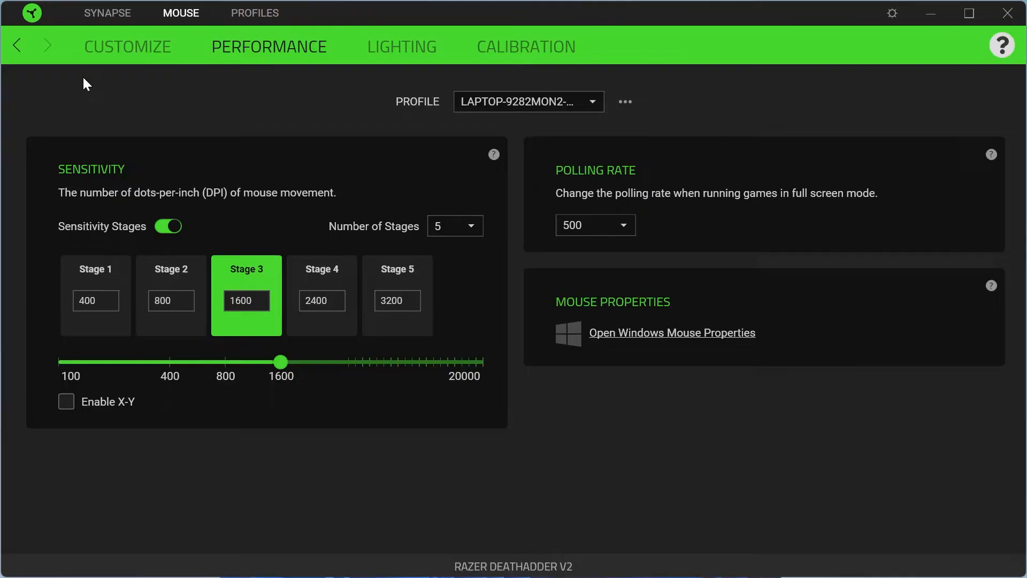
pyautogui.moveTo(8, 89)
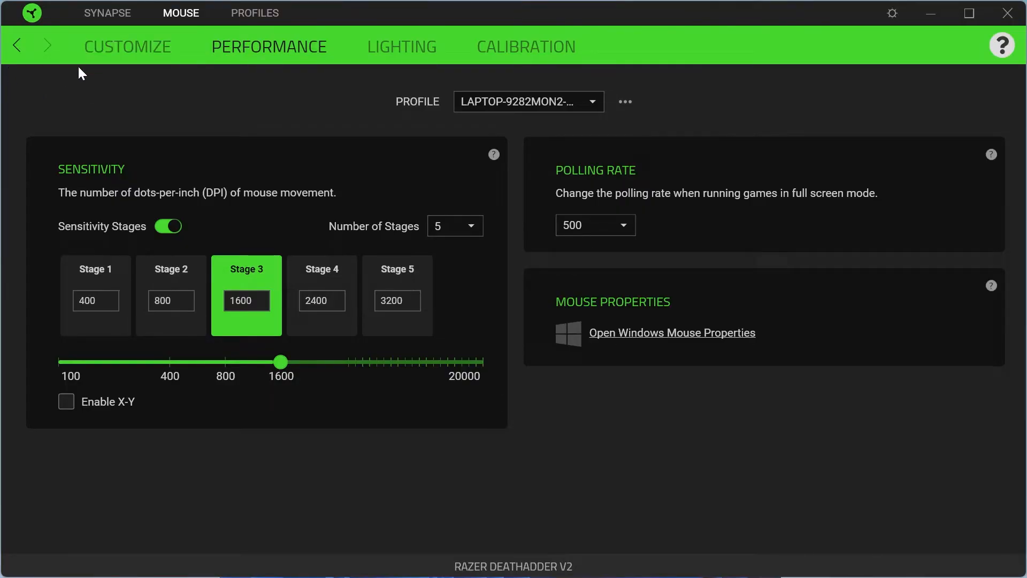
# Go to the Synapse dashboard settings and view the About page showing version 3.9.806.81316.
pyautogui.click(107, 13)
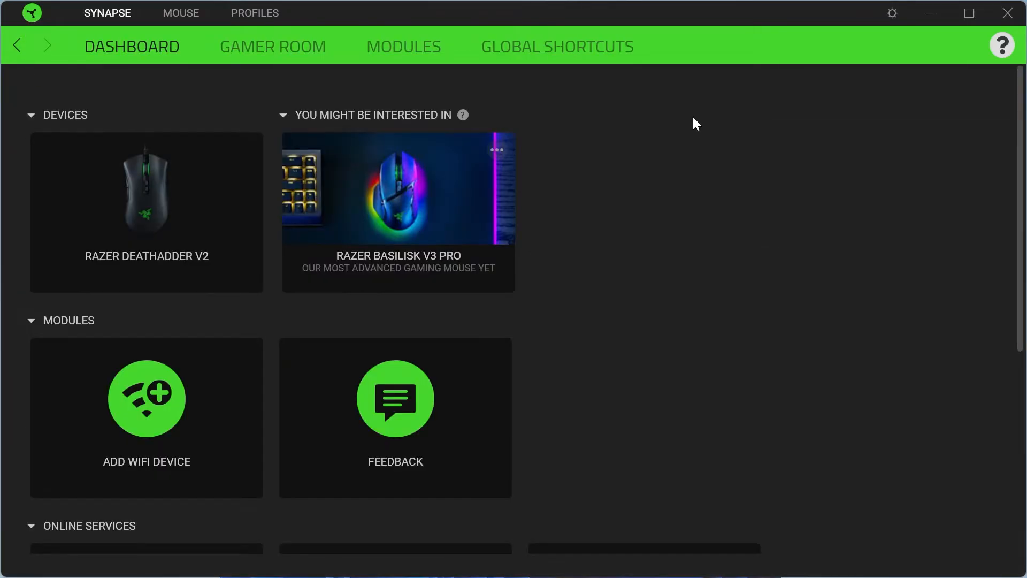
pyautogui.moveTo(650, 131)
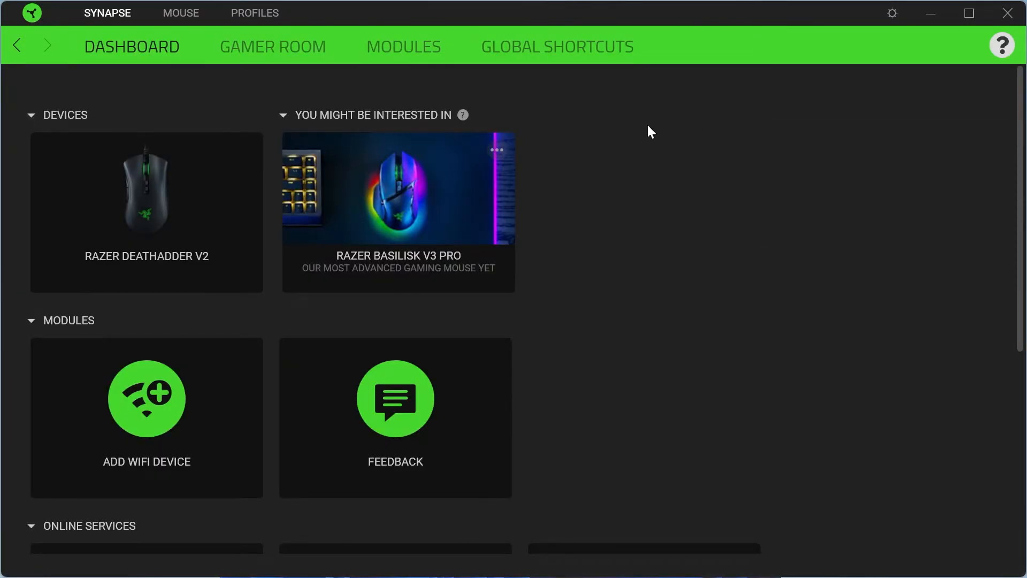
pyautogui.moveTo(857, 89)
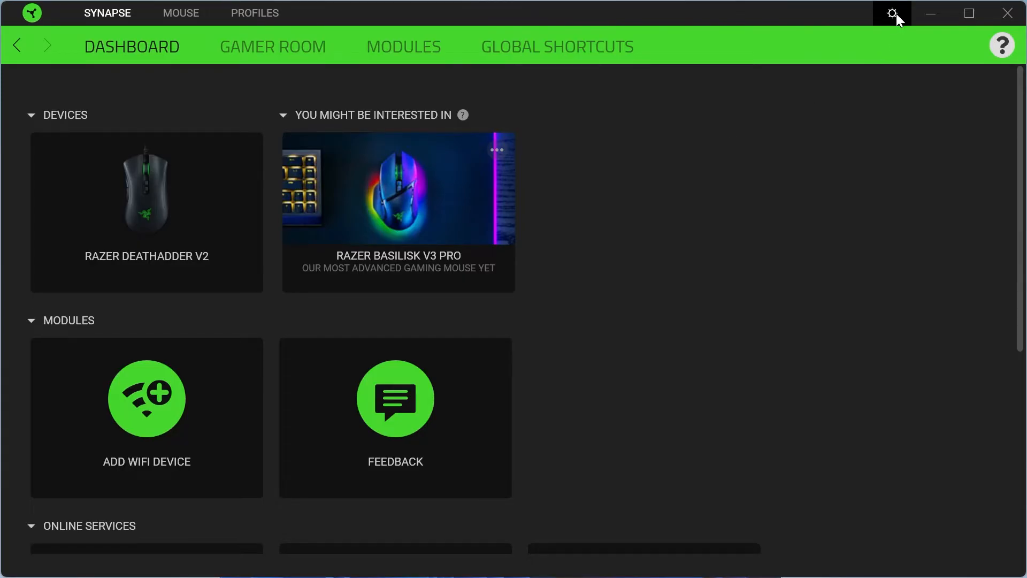
pyautogui.click(891, 12)
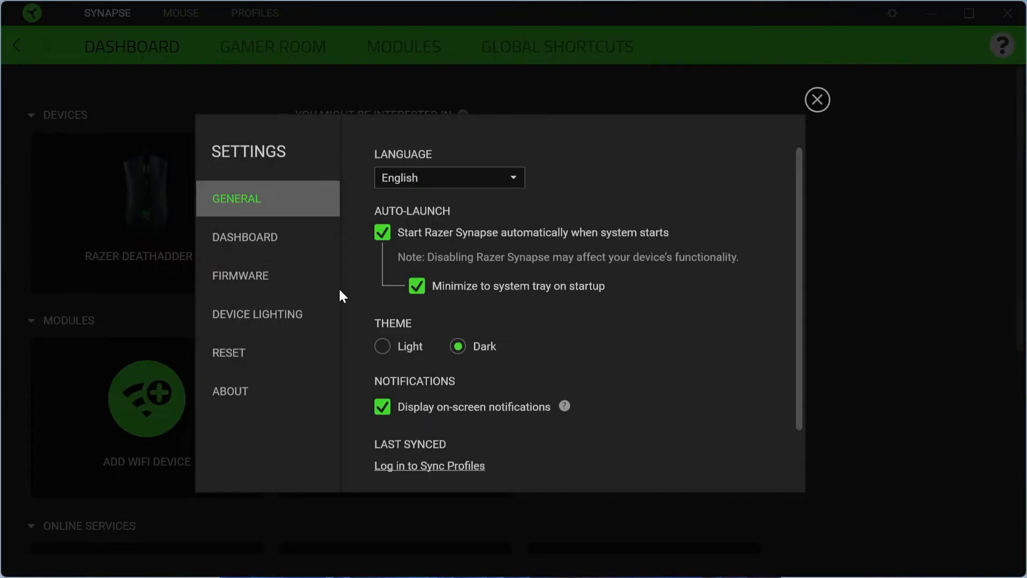
pyautogui.click(230, 392)
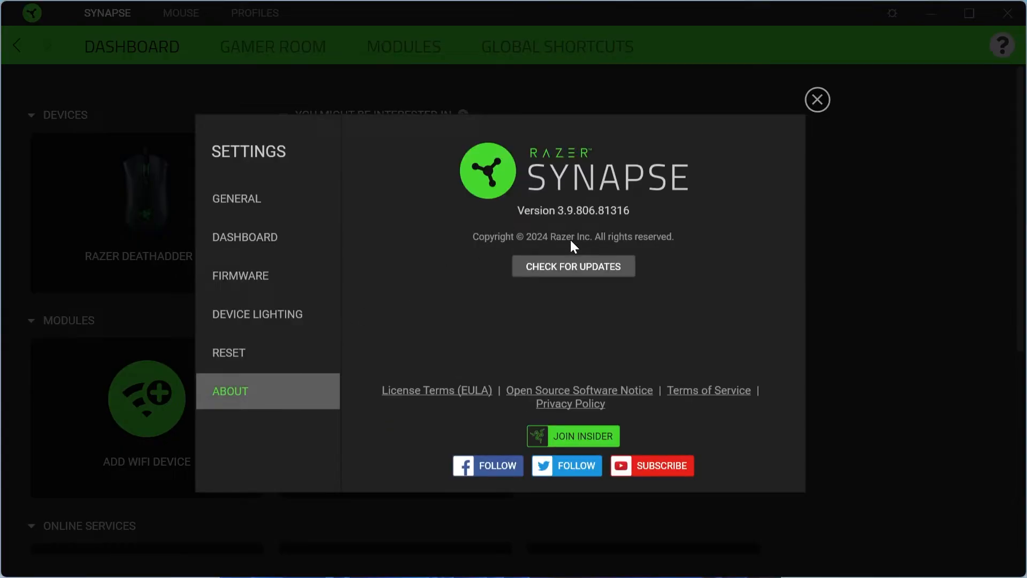
pyautogui.moveTo(521, 222)
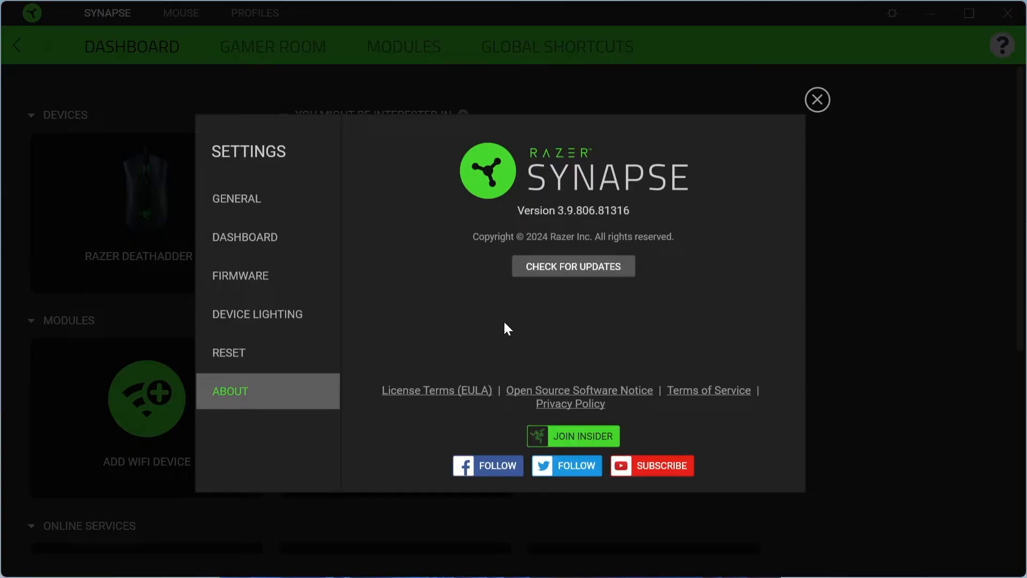
pyautogui.moveTo(460, 290)
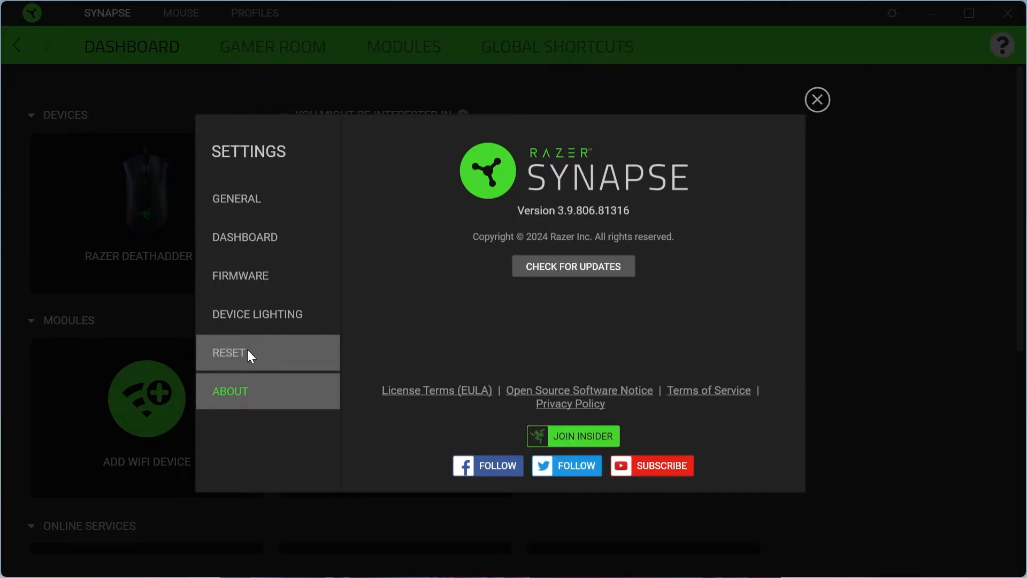
# Factory-reset the Razer DeathAdder V2 from the Reset settings and return to the dashboard.
pyautogui.click(229, 352)
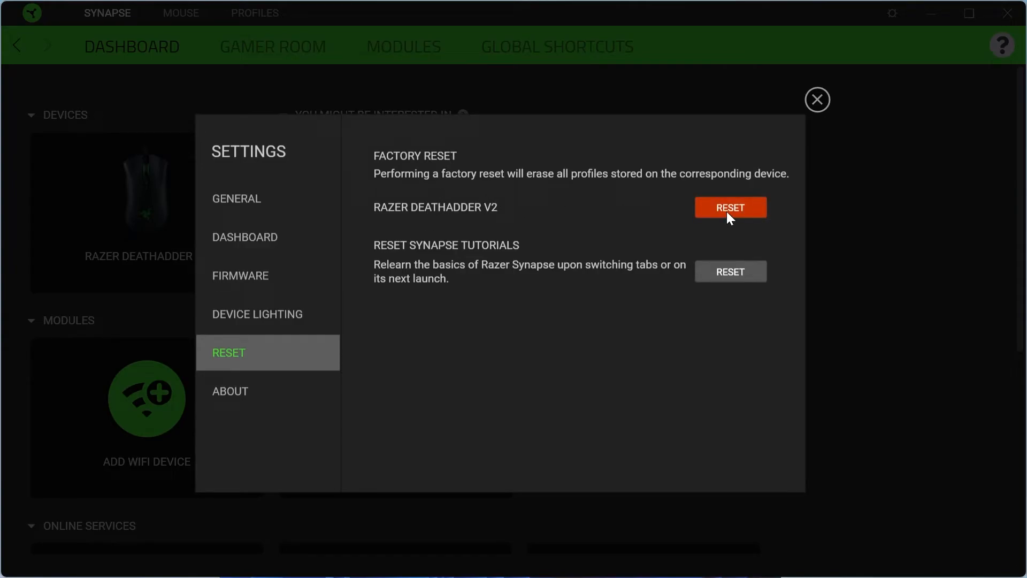
pyautogui.click(730, 207)
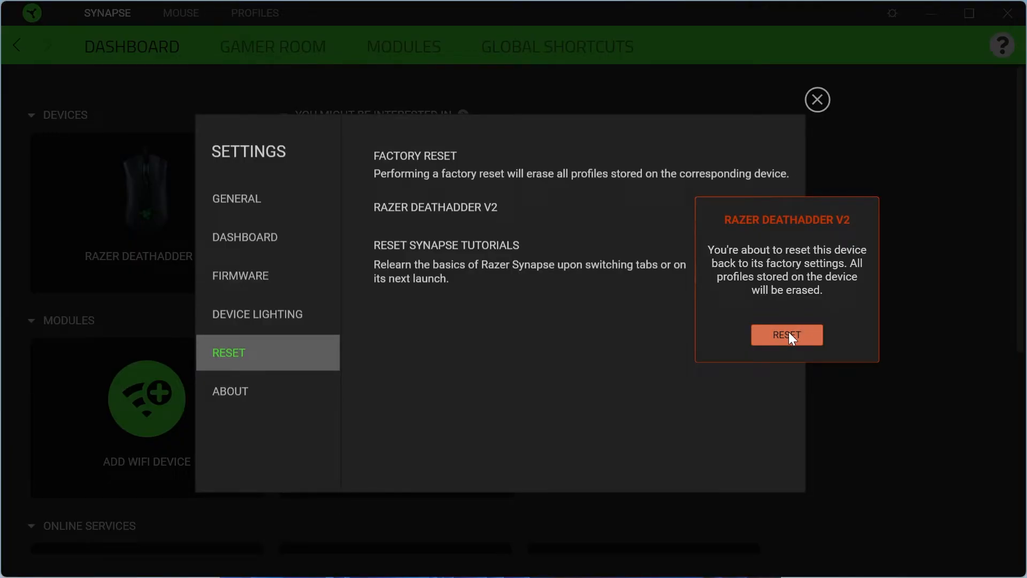
pyautogui.click(786, 335)
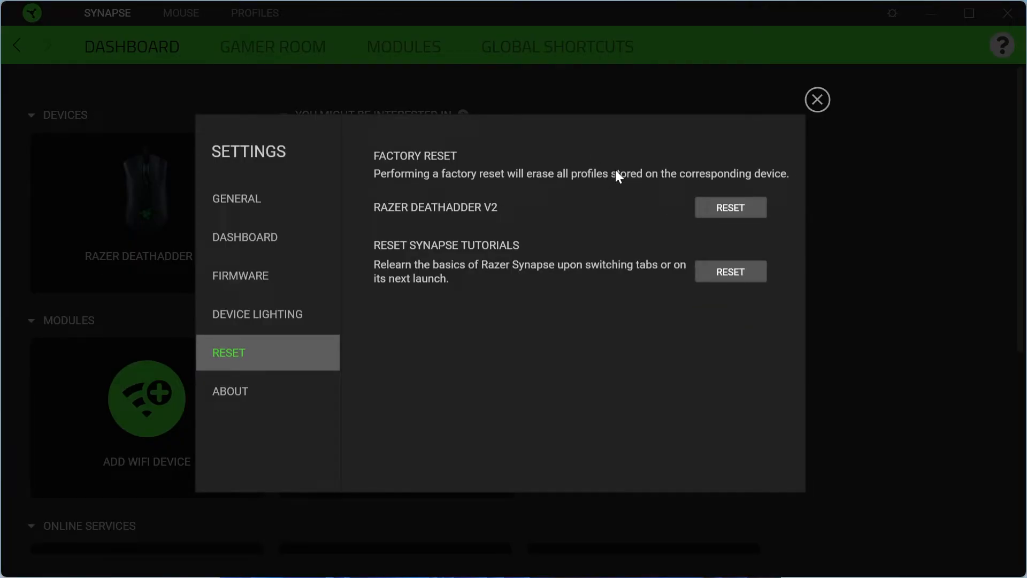
pyautogui.moveTo(744, 145)
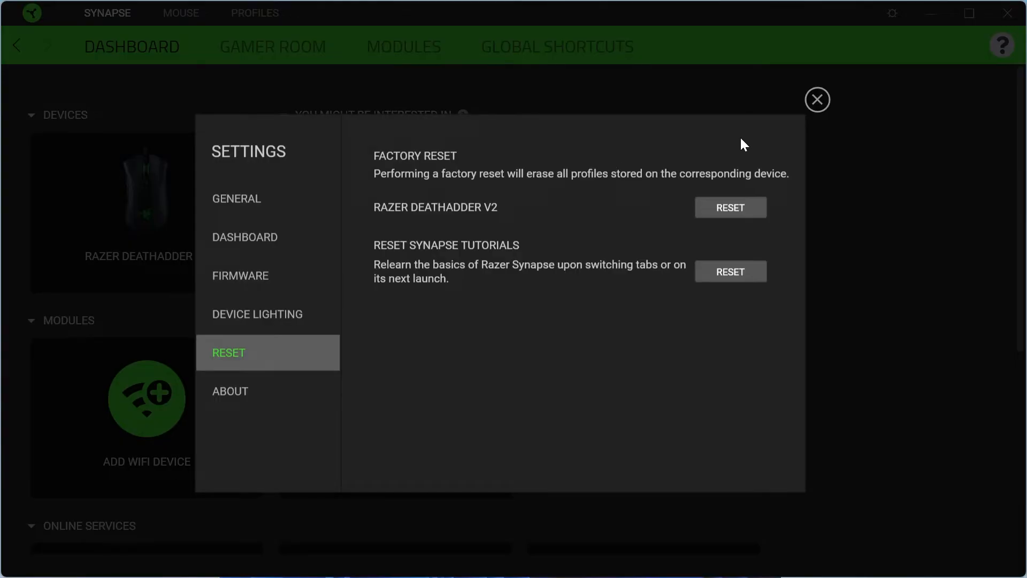
pyautogui.moveTo(562, 165)
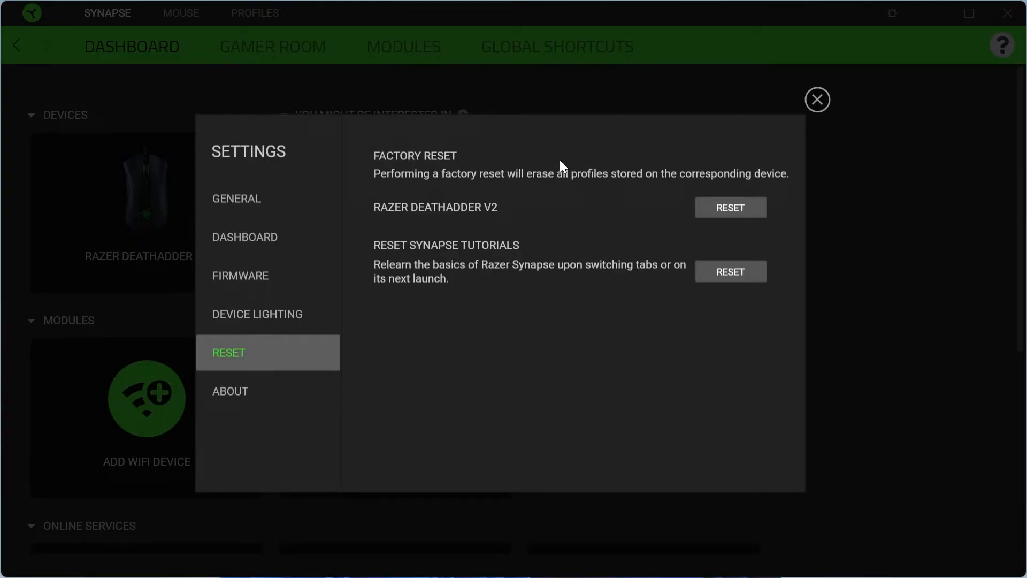
pyautogui.moveTo(816, 100)
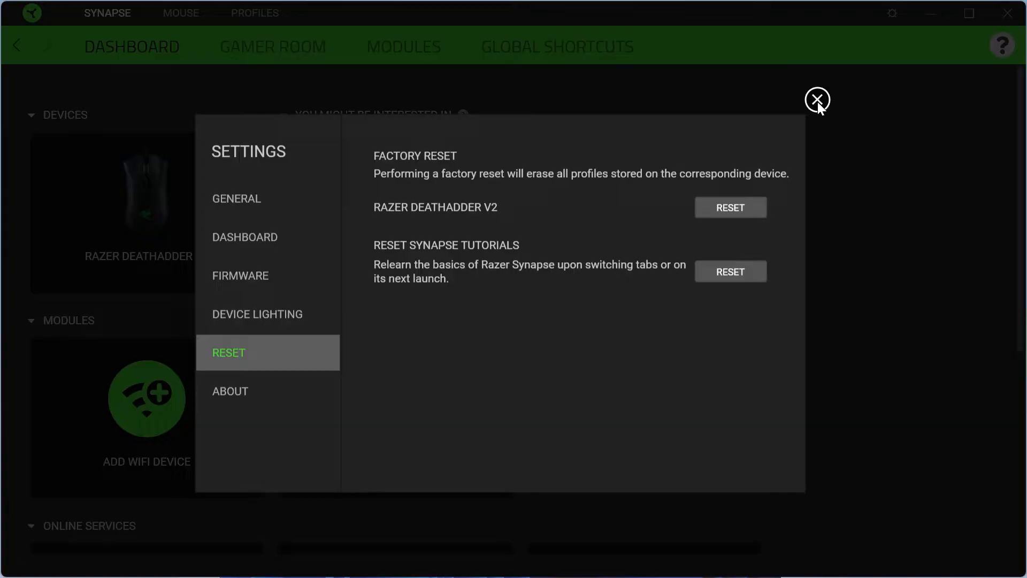
pyautogui.click(816, 100)
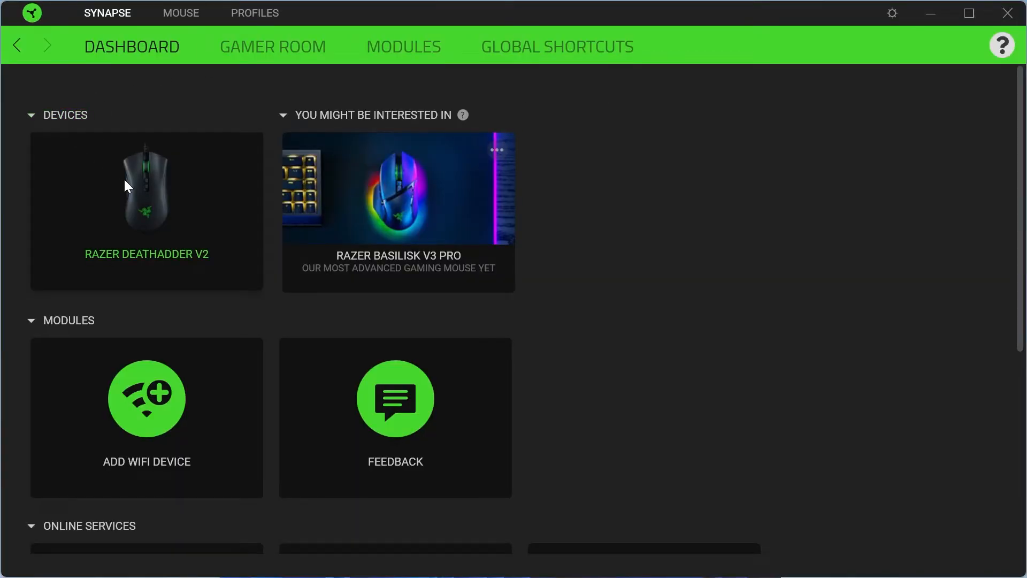
# Set the DeathAdder V2 Performance polling rate from 1000 to 500.
pyautogui.click(180, 13)
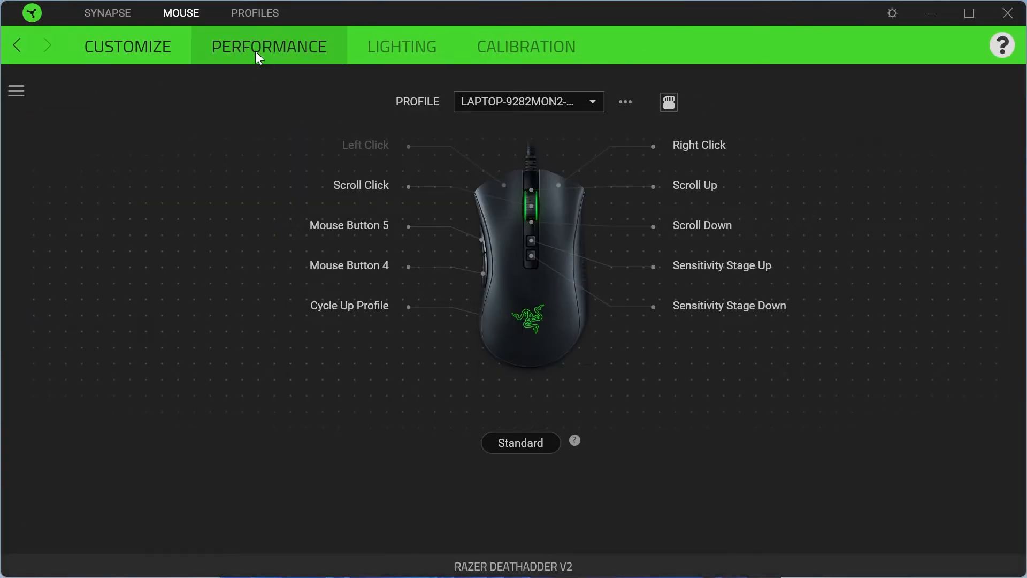
pyautogui.click(269, 46)
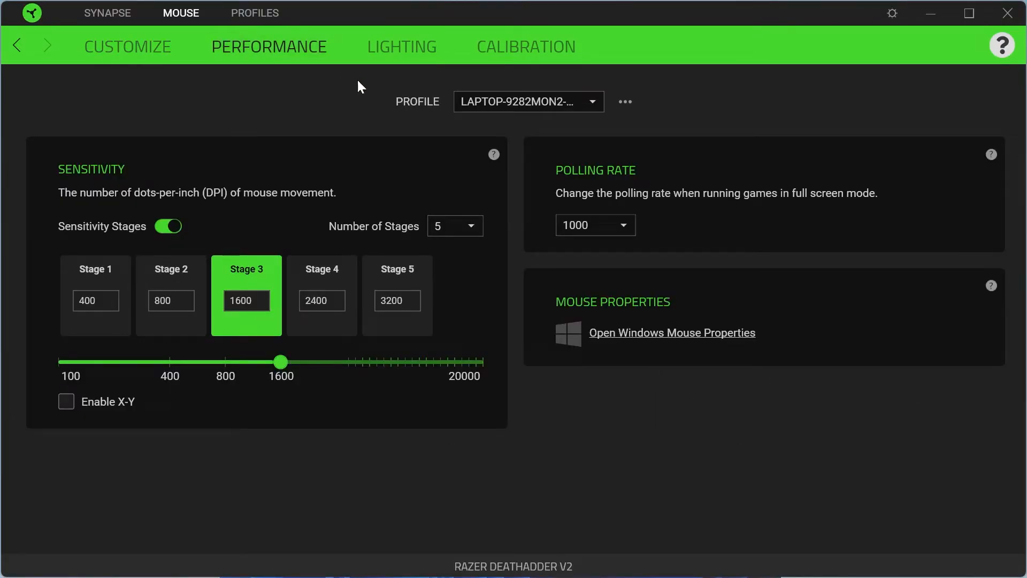
pyautogui.moveTo(602, 185)
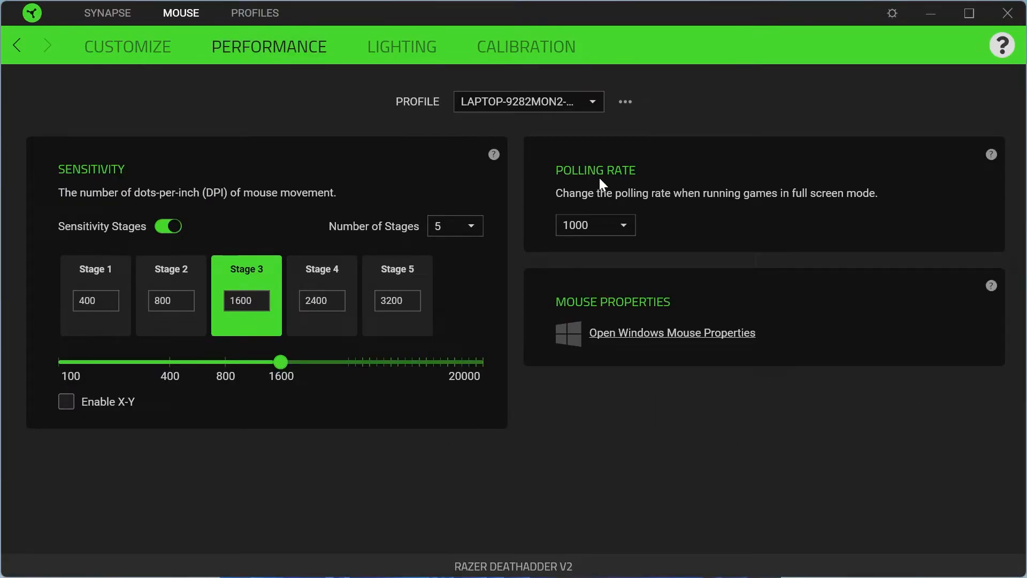
pyautogui.click(593, 224)
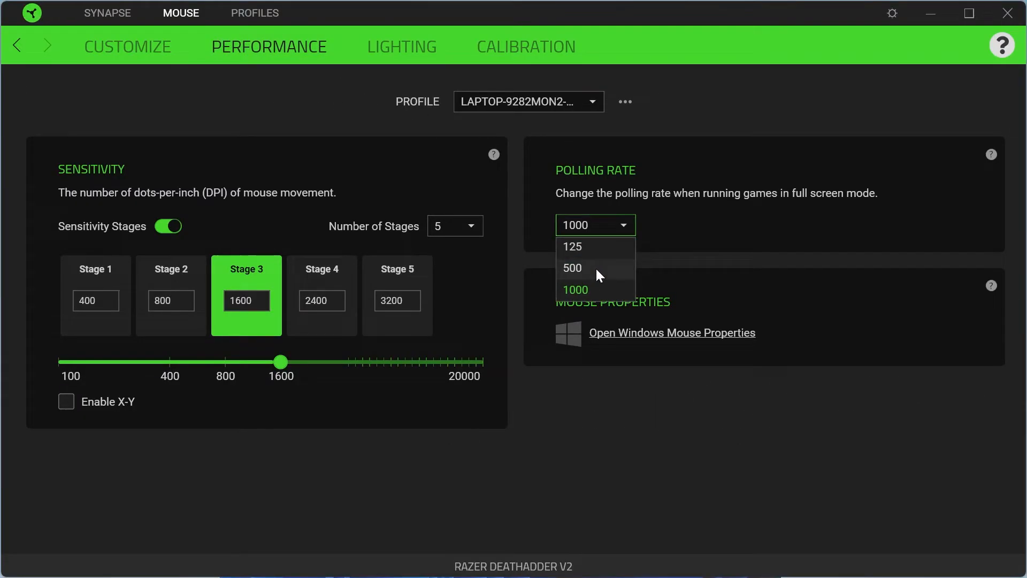
pyautogui.click(571, 267)
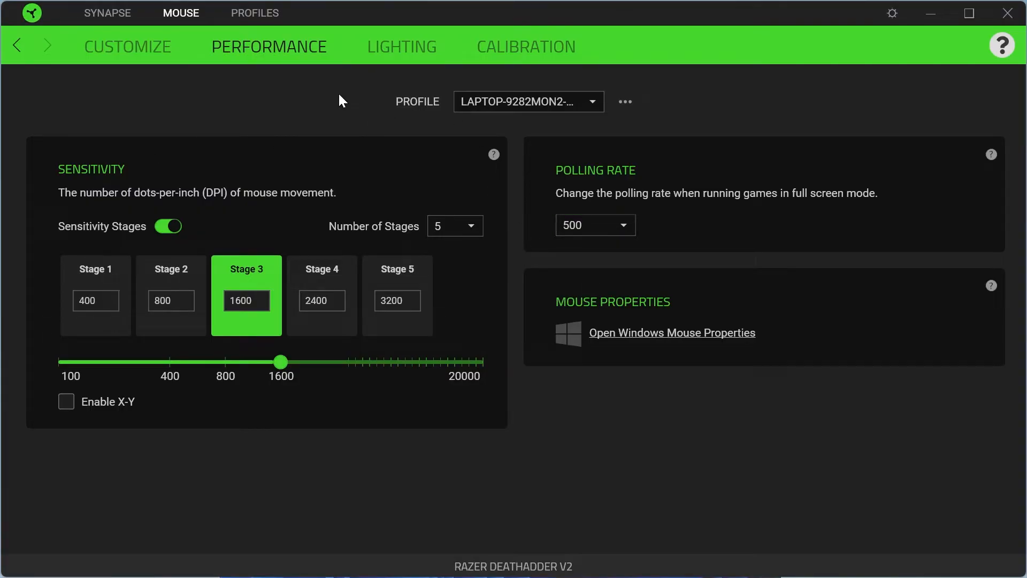
pyautogui.moveTo(421, 115)
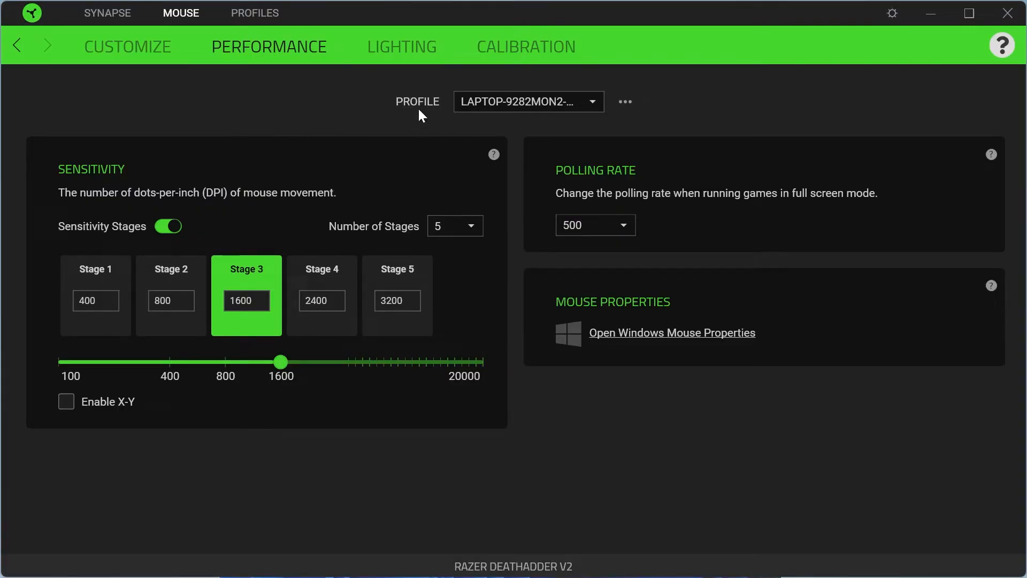
pyautogui.moveTo(308, 89)
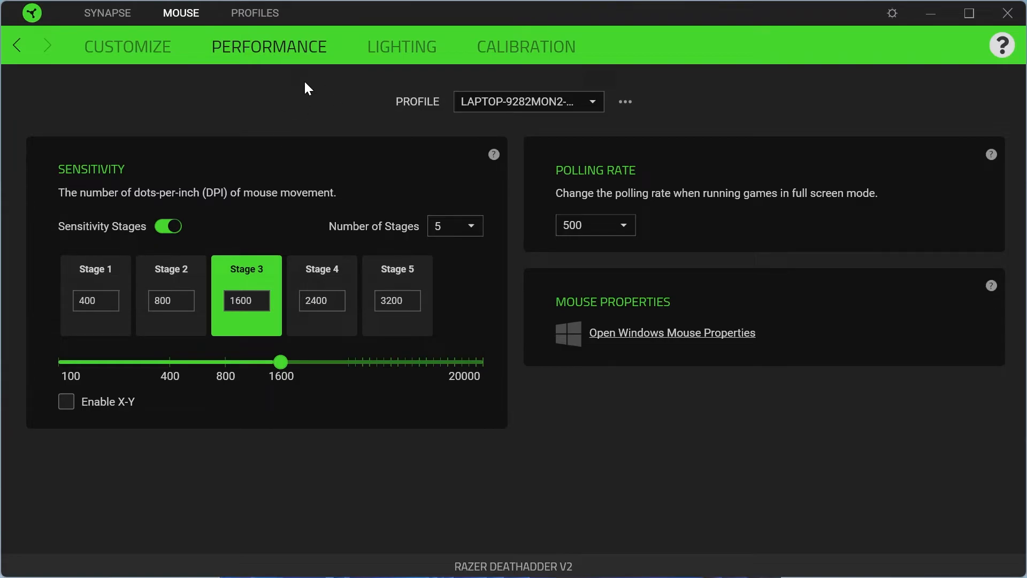